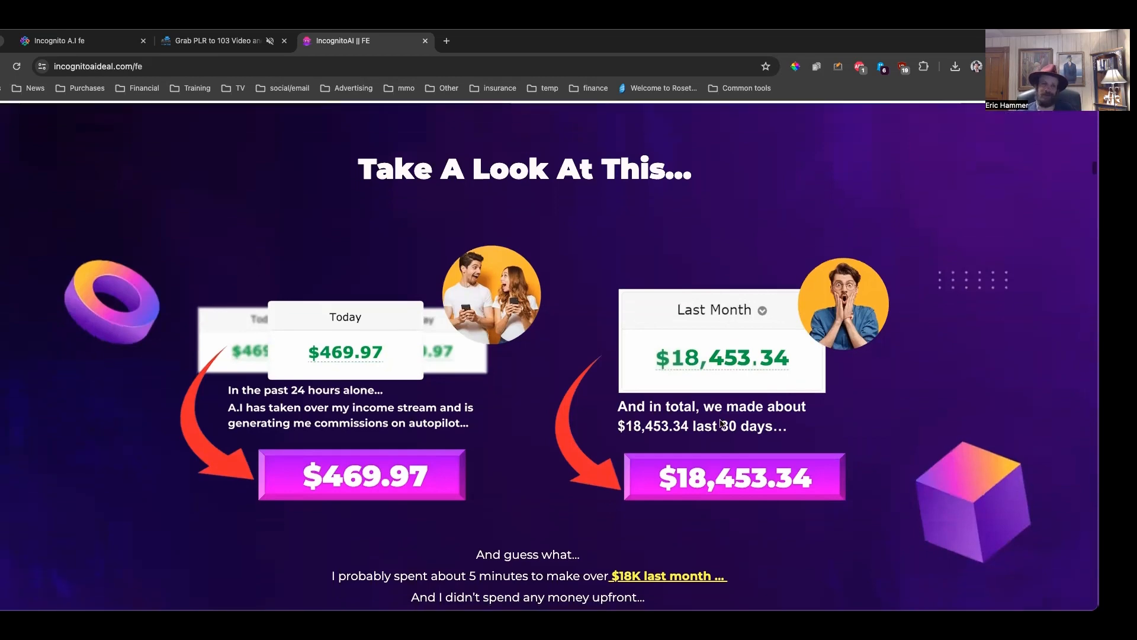
Step: Switch to the 'Grab PLR to 103 Video...' bonus page tab on maninthehatllc.com
click(214, 41)
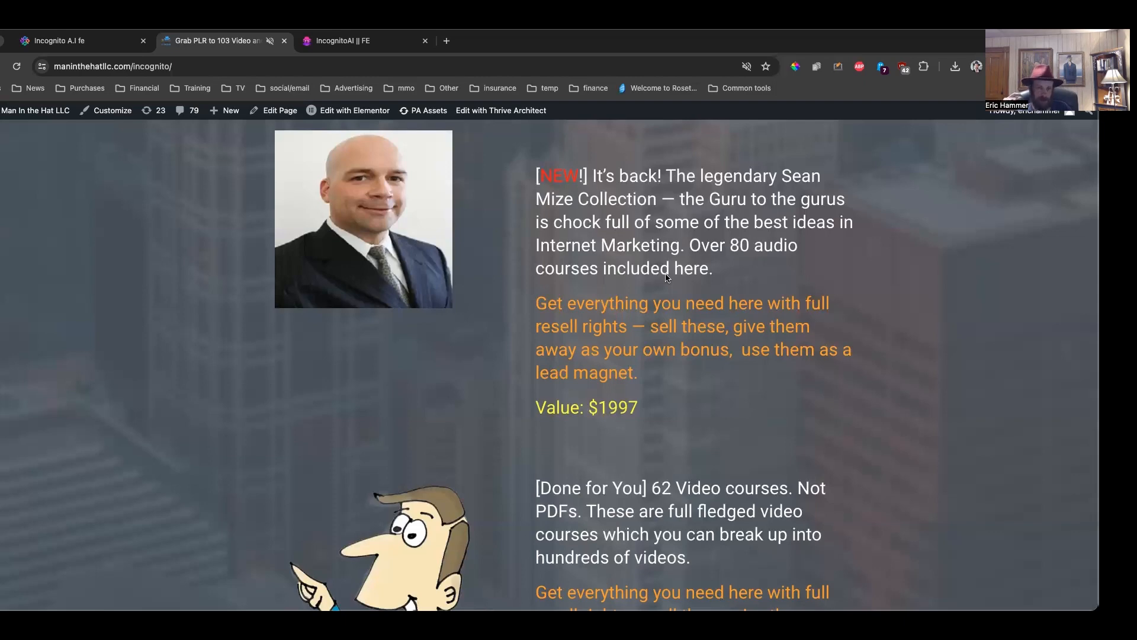
Step: Scroll down to the WOW! bonus list and the 'Click here to Grab Your Copy' button
scroll(down, 3)
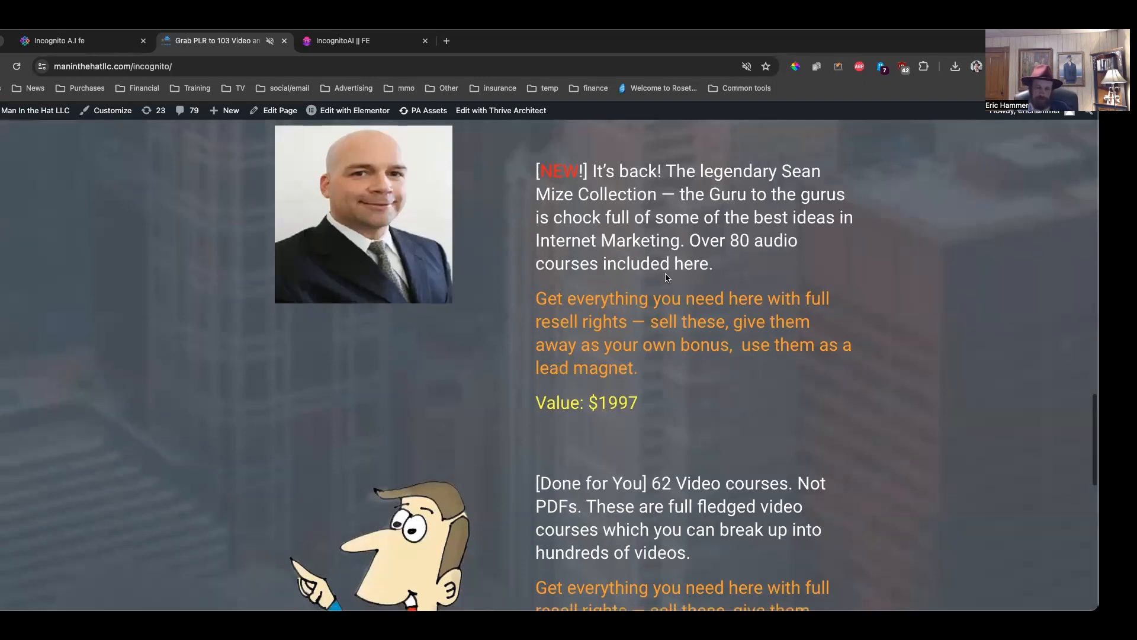
scroll(down, 3)
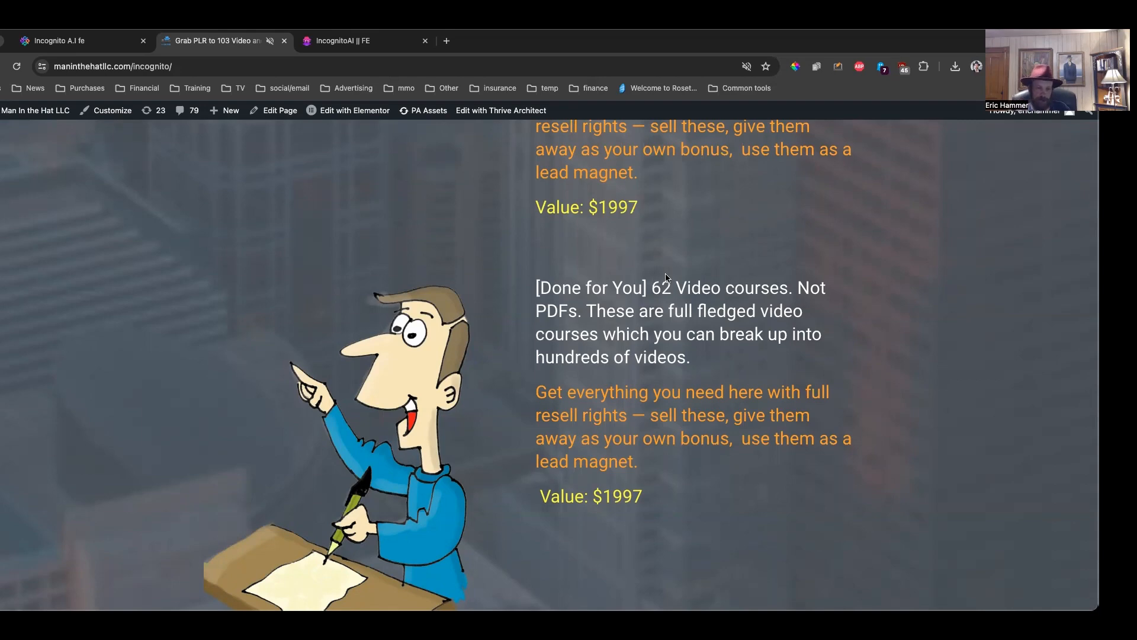
scroll(down, 3)
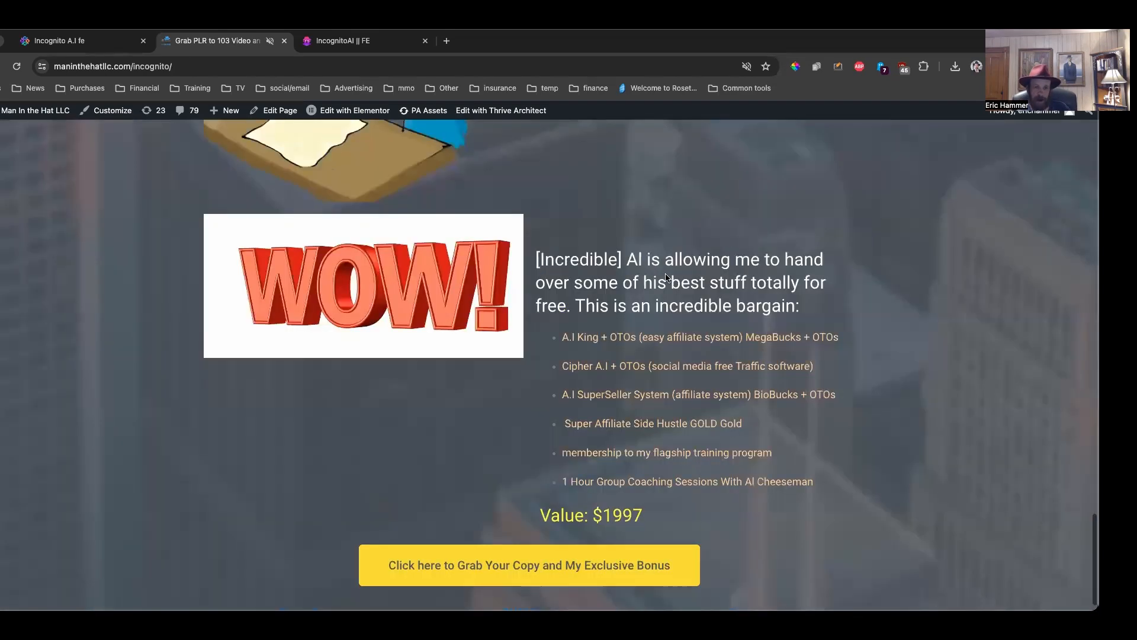
Step: Scroll to the 'Eric's Insane Bonus' banner with the Incognito AI product mockup
scroll(down, 3)
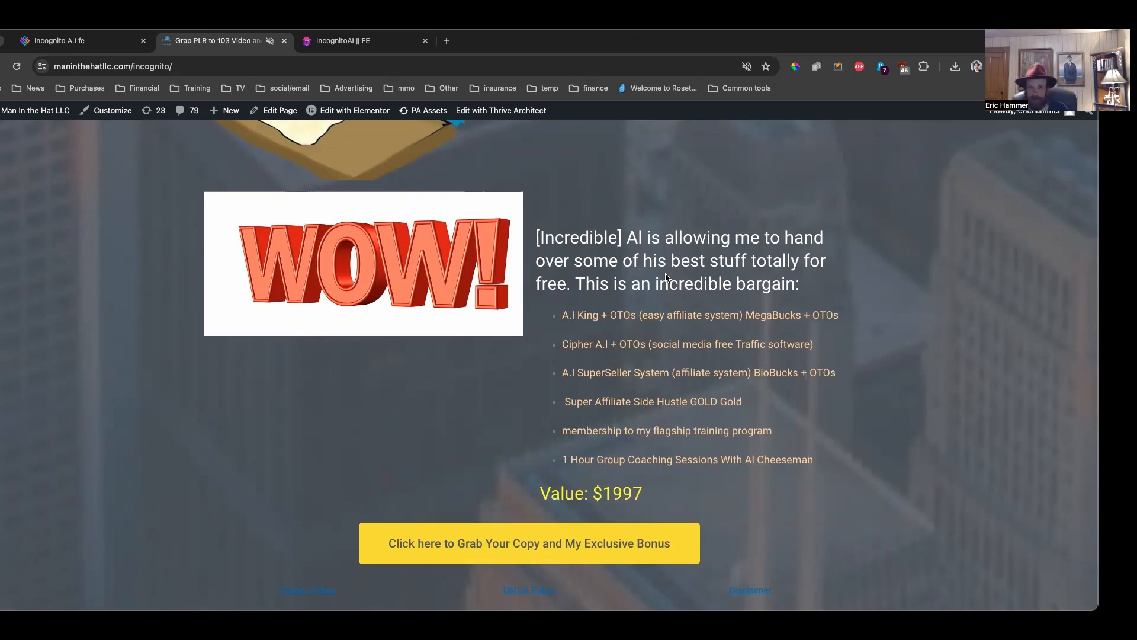
scroll(down, 3)
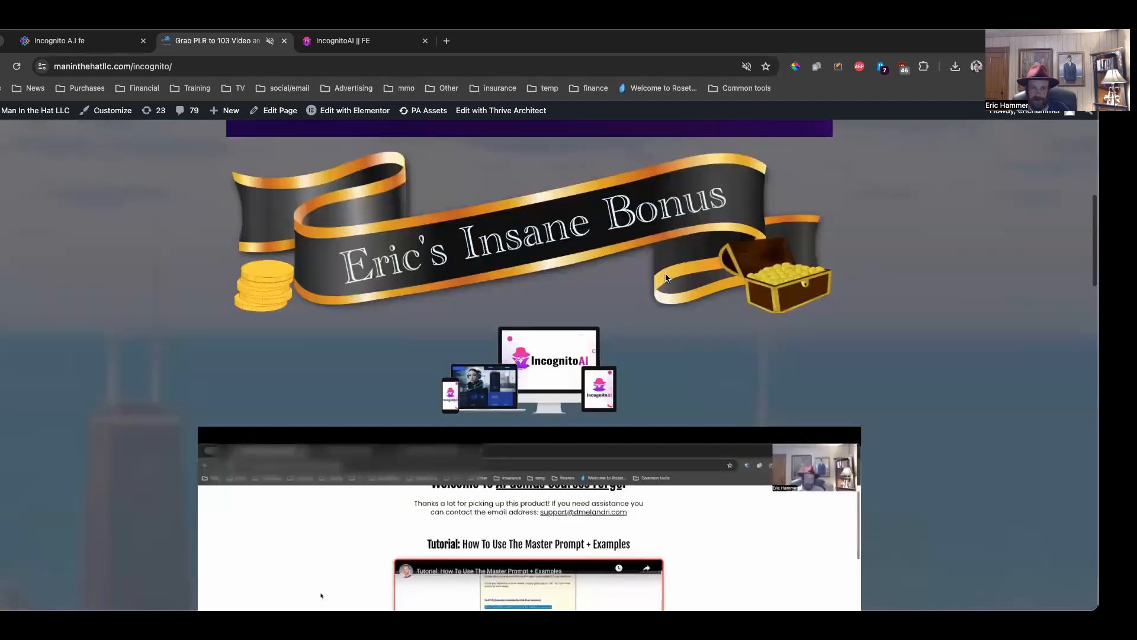
Step: Scroll to the earnings image and reach the members area's upgrade offers and Step 1
scroll(up, 3)
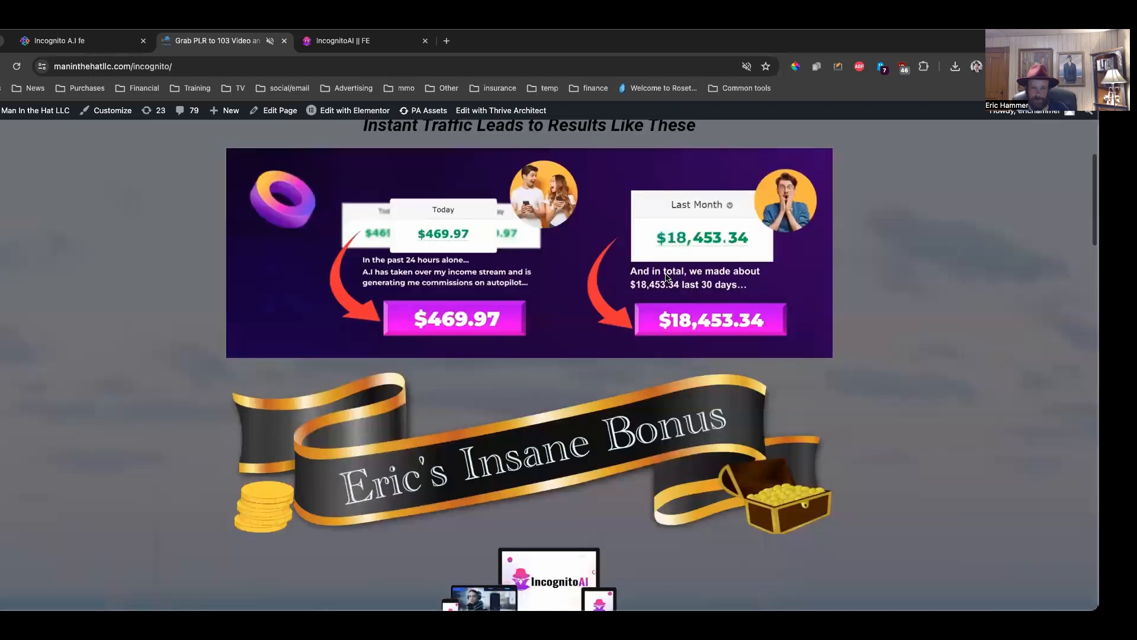
scroll(down, 3)
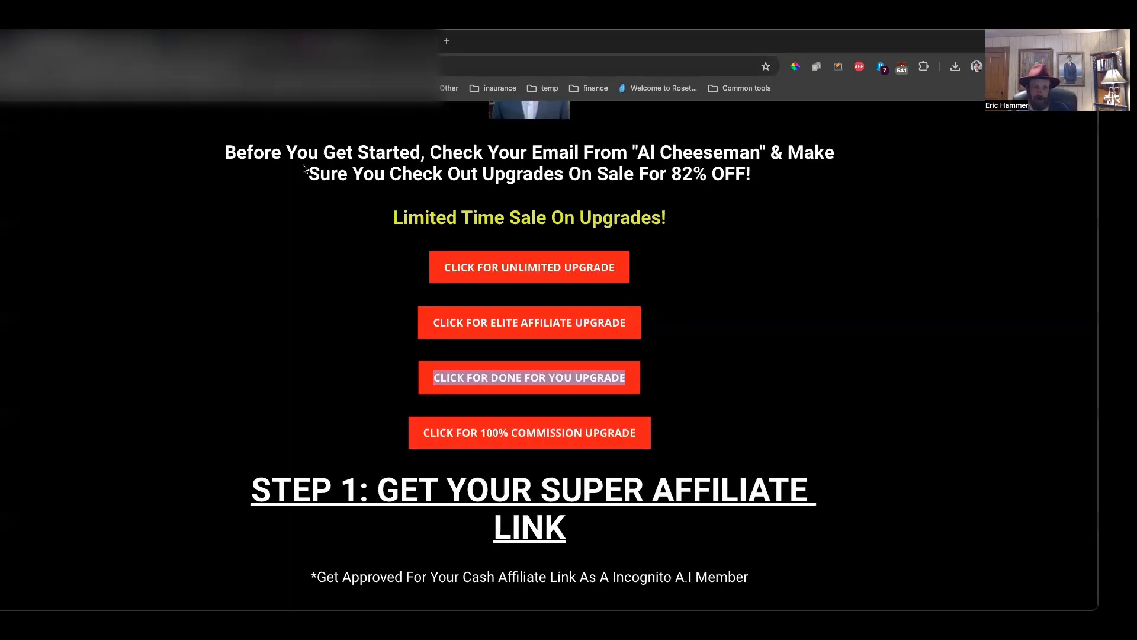
mouse_move(355, 191)
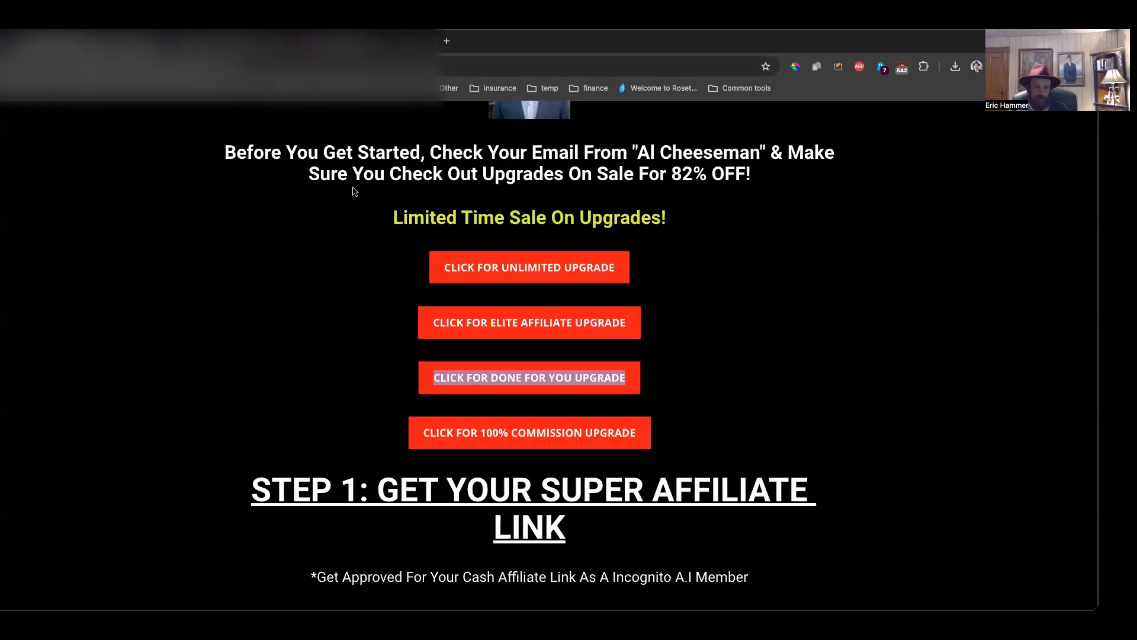
Step: Scroll through Steps 1–4 and the Elite upgrade, ending on Step 2's templates
scroll(down, 3)
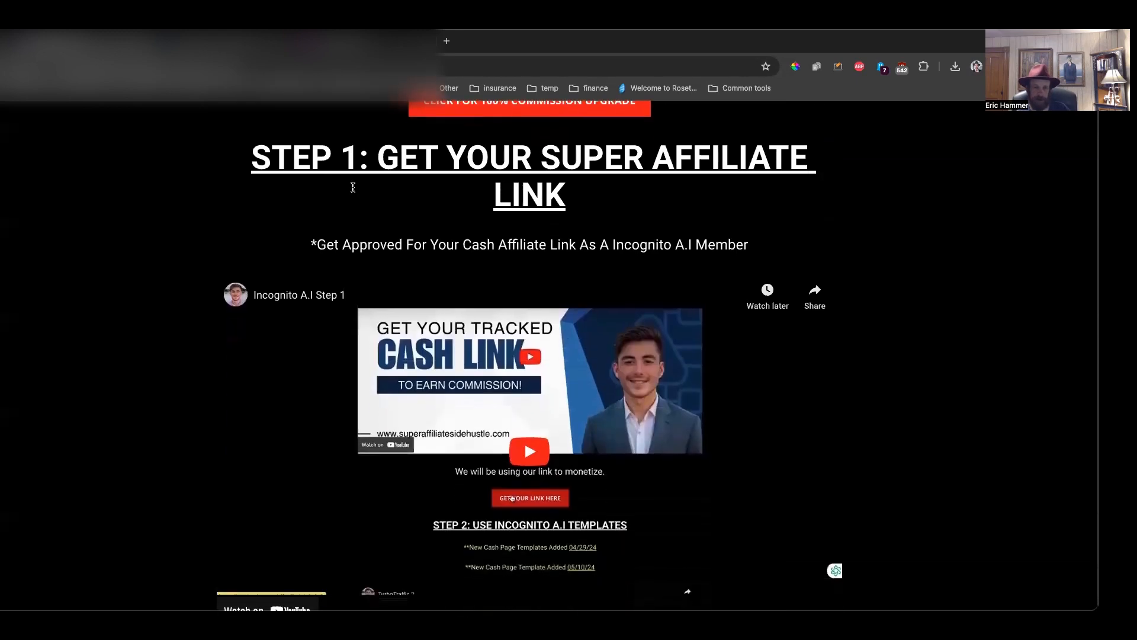
scroll(down, 3)
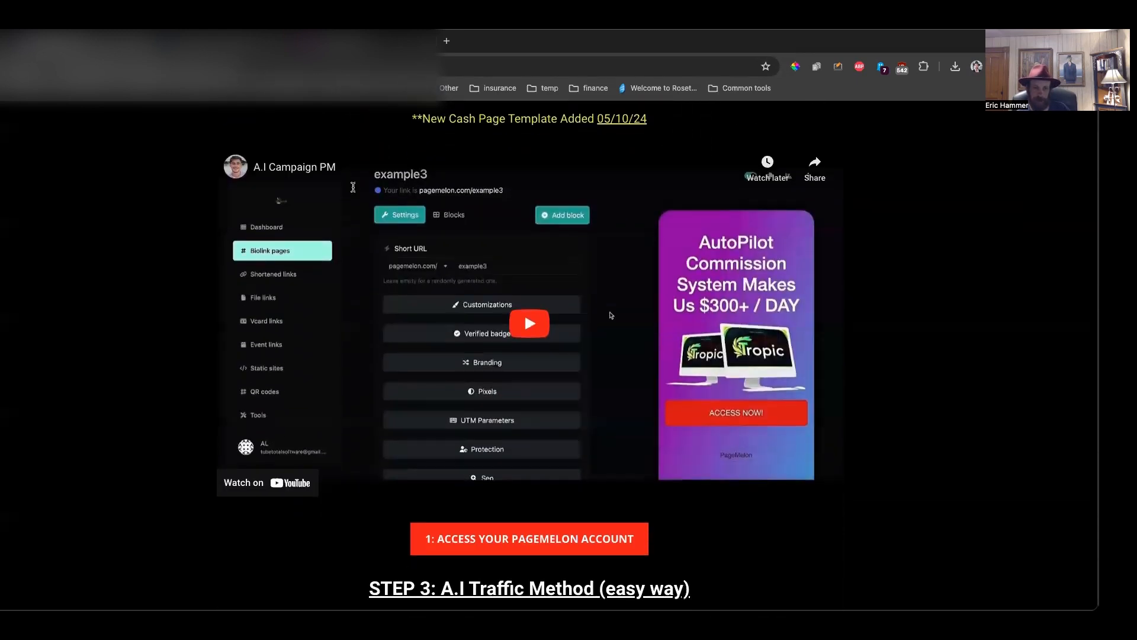
scroll(up, 3)
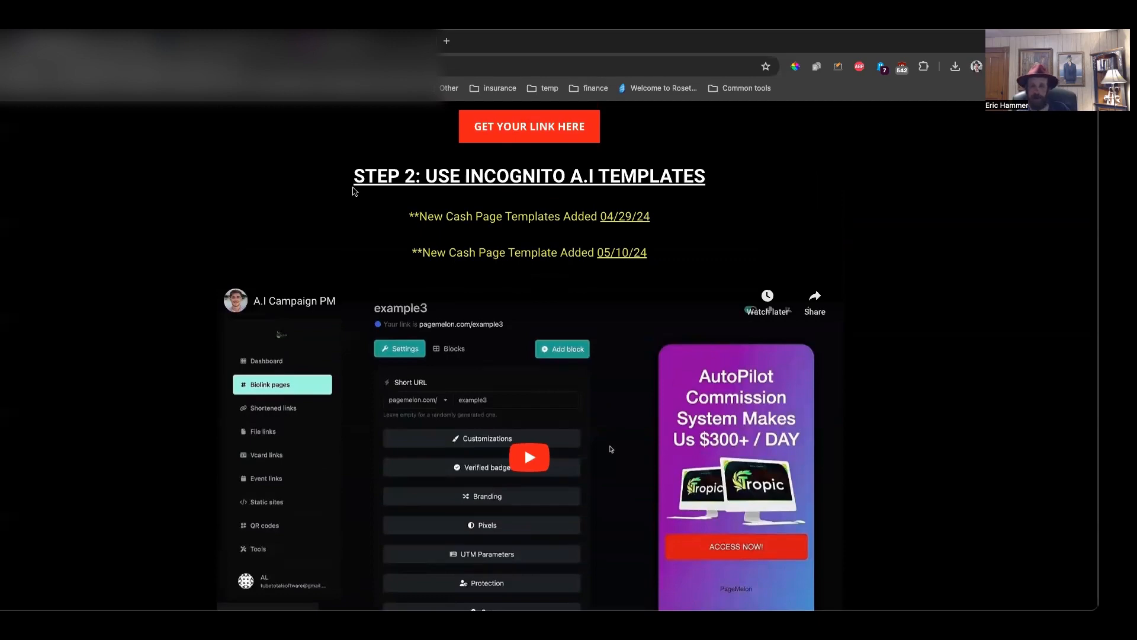
scroll(down, 3)
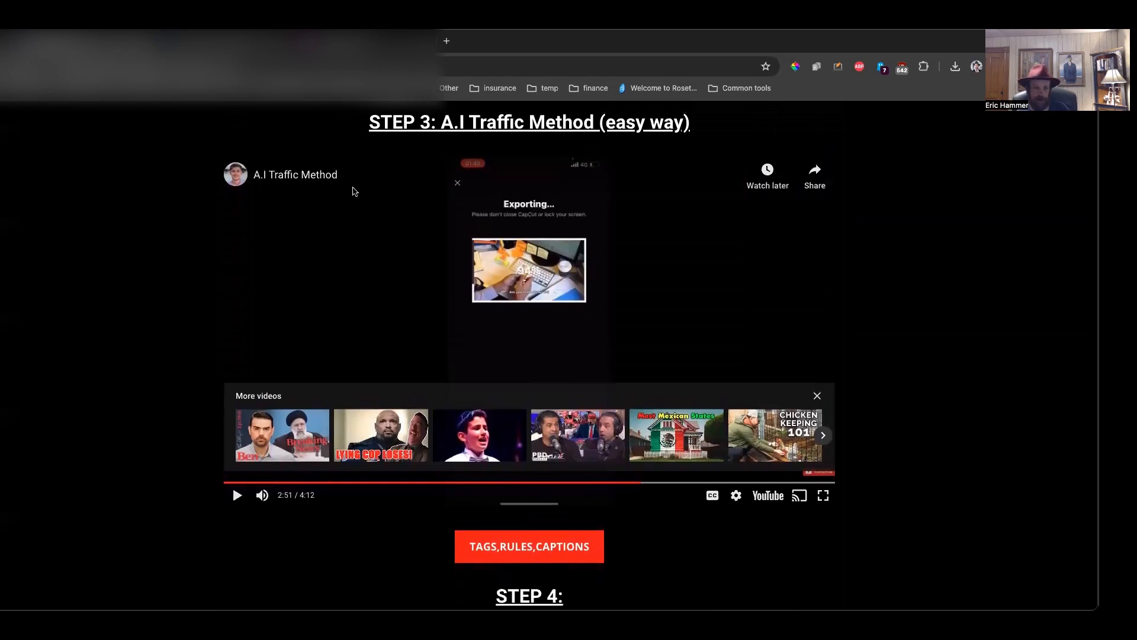
scroll(down, 3)
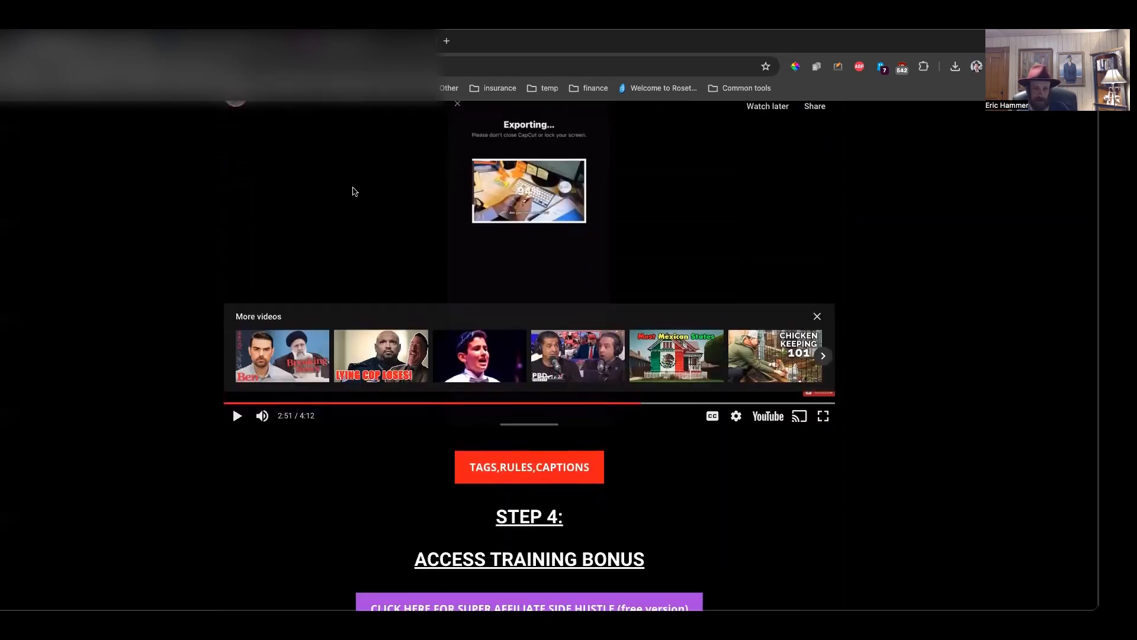
scroll(down, 3)
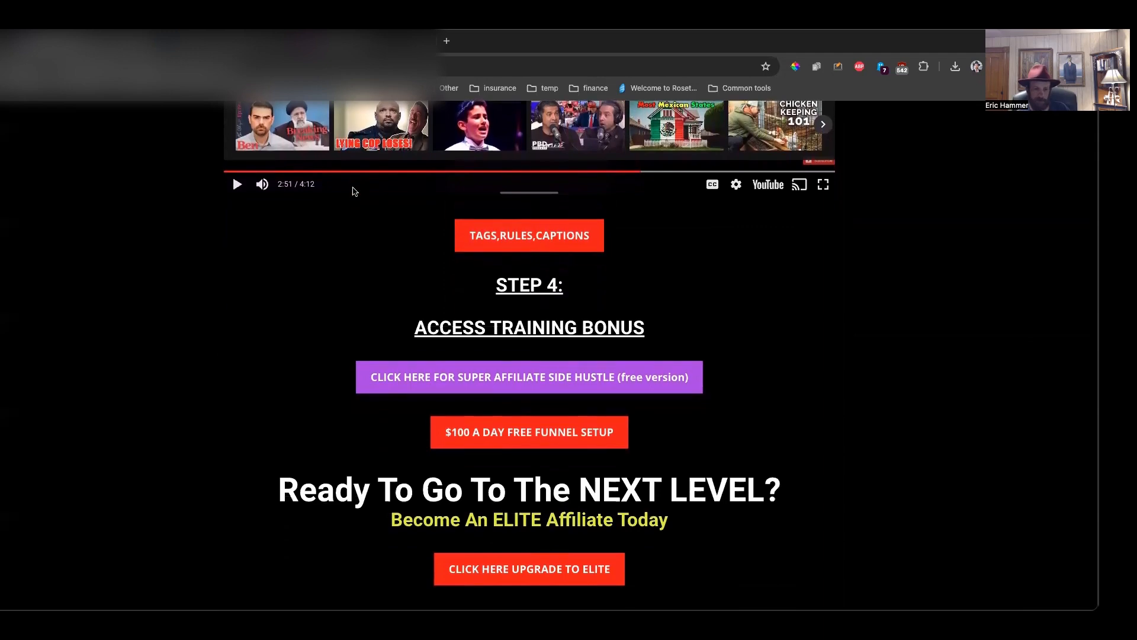
scroll(down, 3)
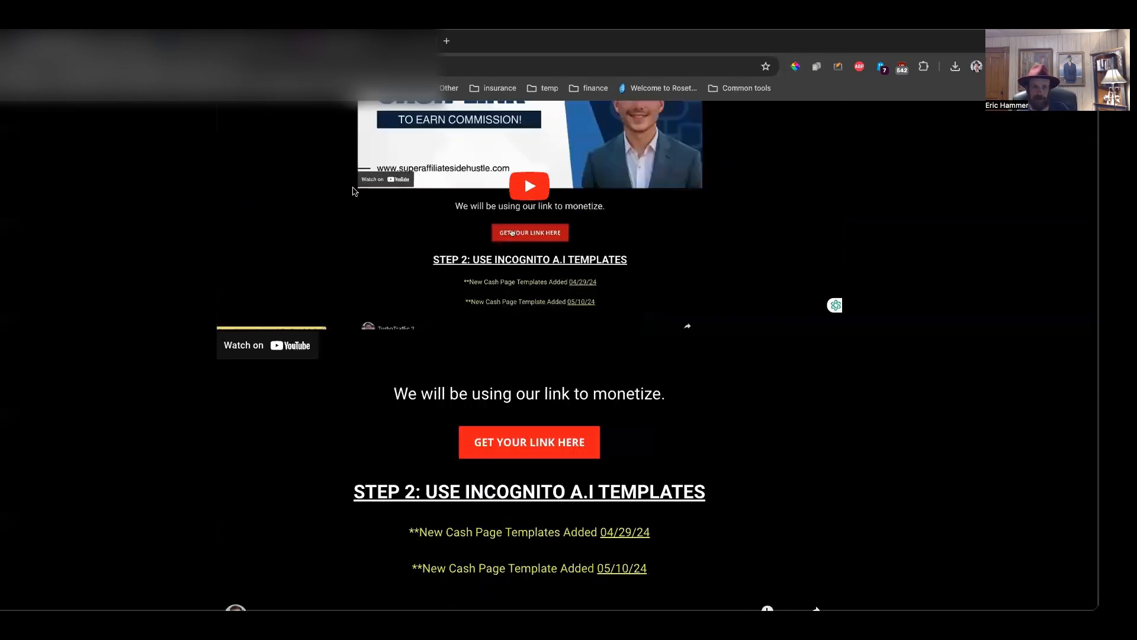